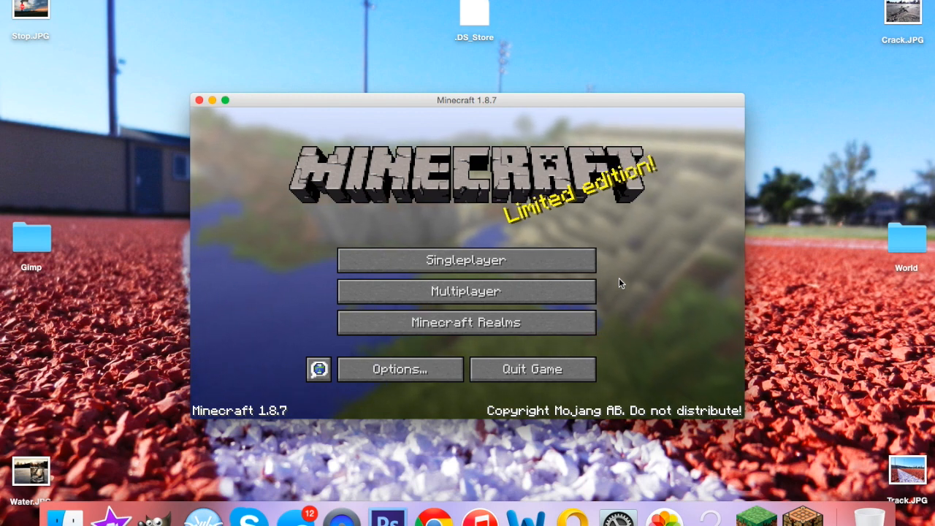
mouse_move(610, 141)
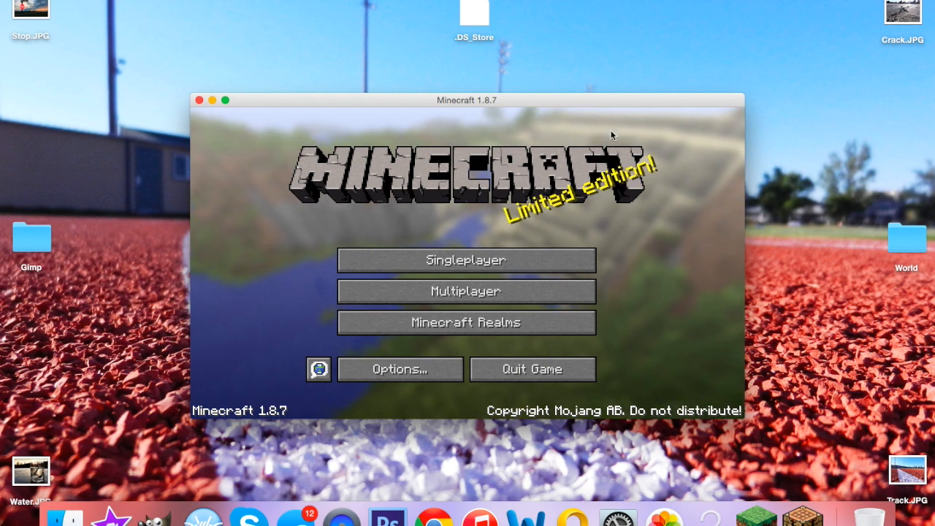
mouse_move(606, 117)
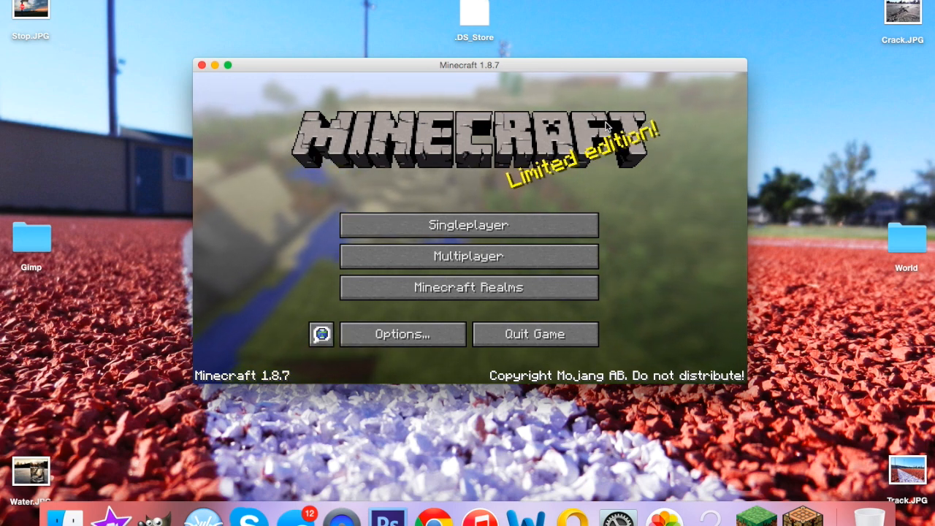
Close Minecraft and select the XRay-4.0.9.jar file on the desktop
click(203, 65)
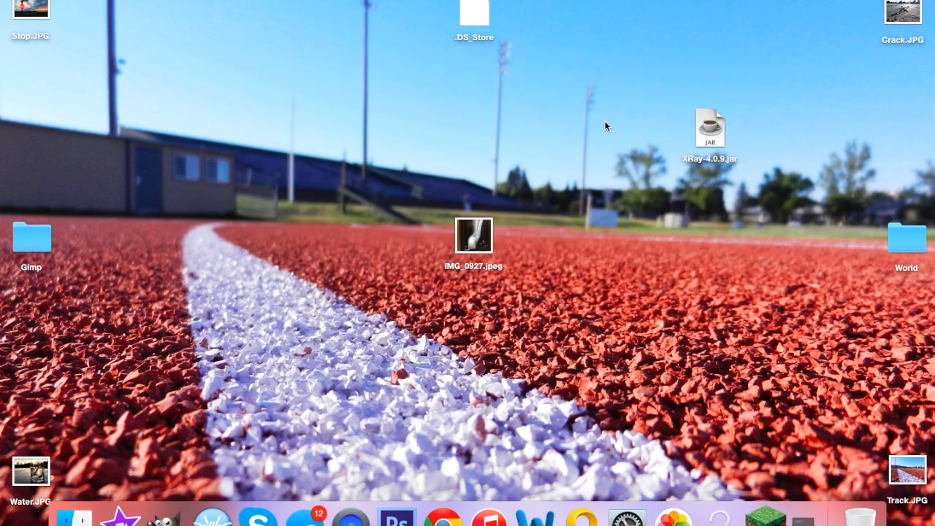
mouse_move(755, 219)
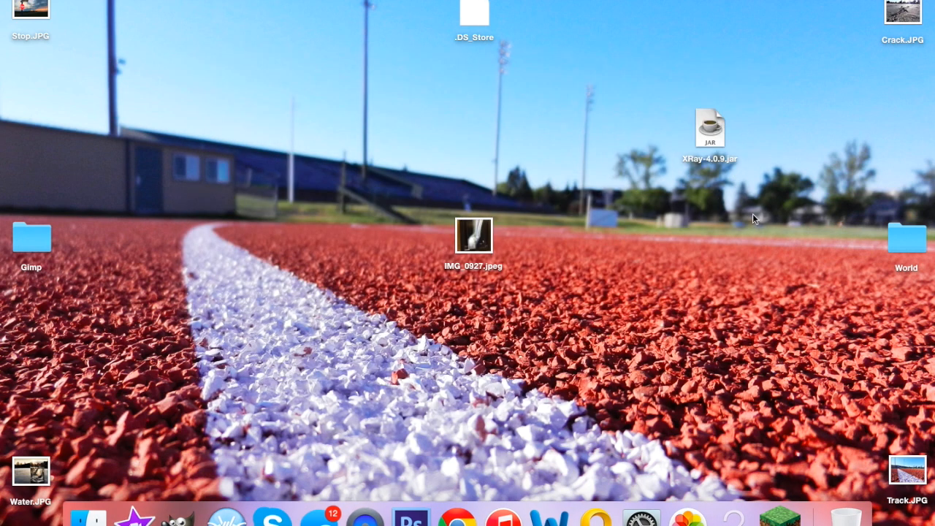
click(709, 129)
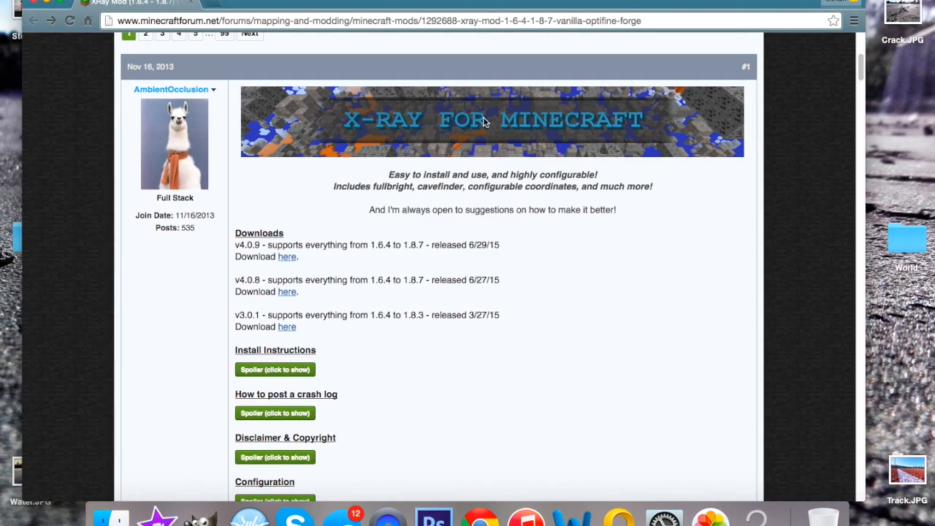
mouse_move(497, 173)
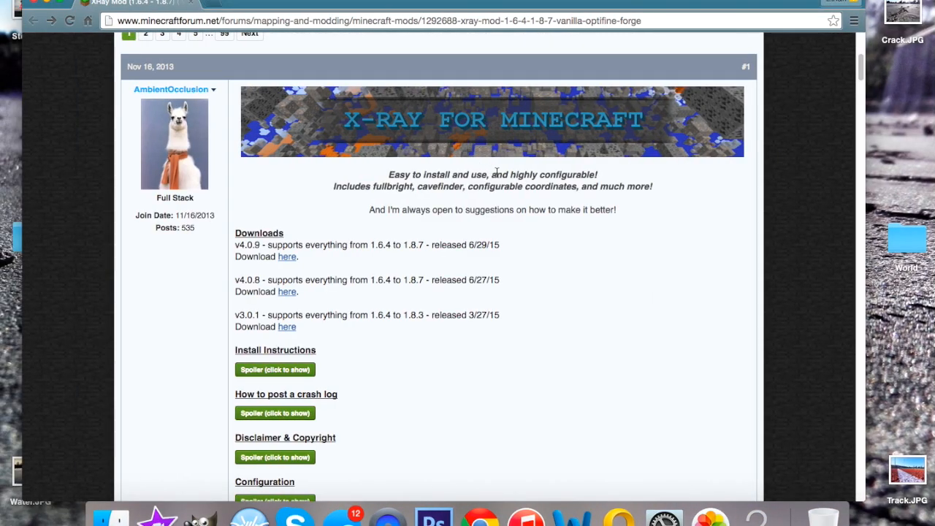
mouse_move(329, 268)
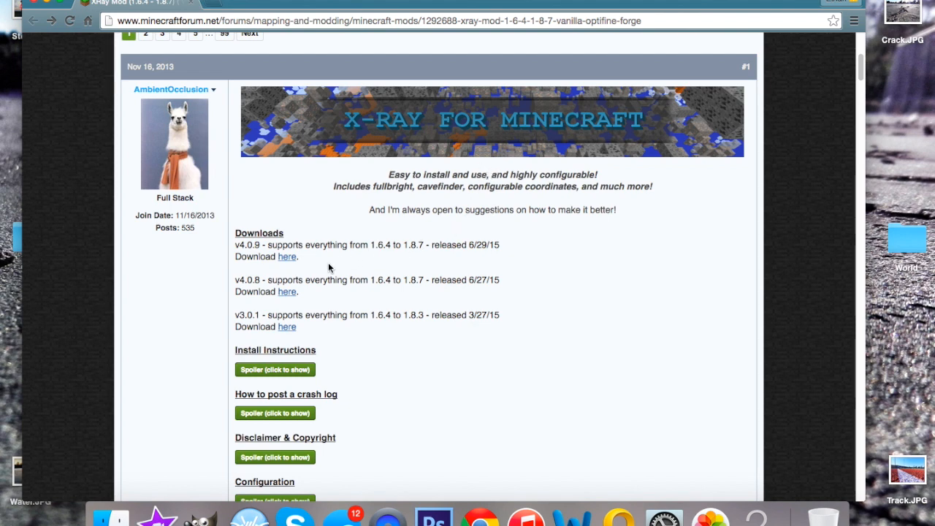
mouse_move(270, 309)
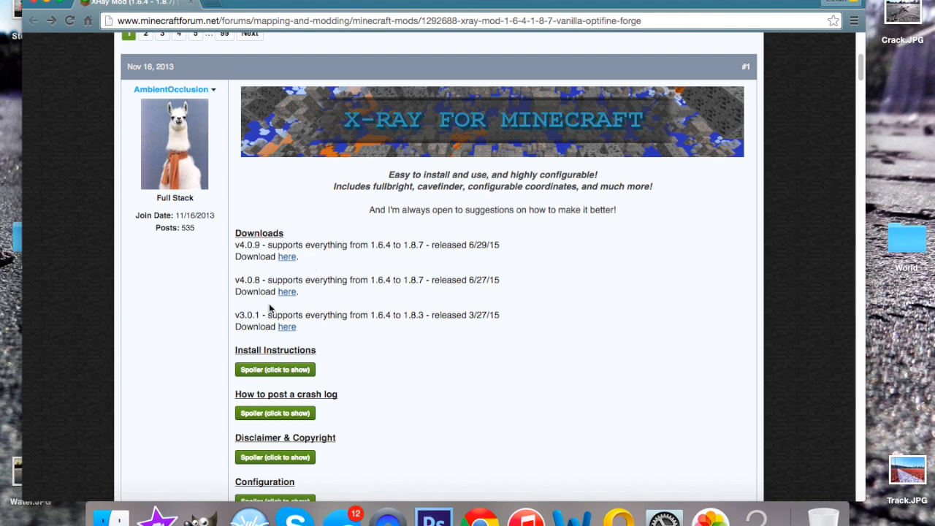
mouse_move(272, 256)
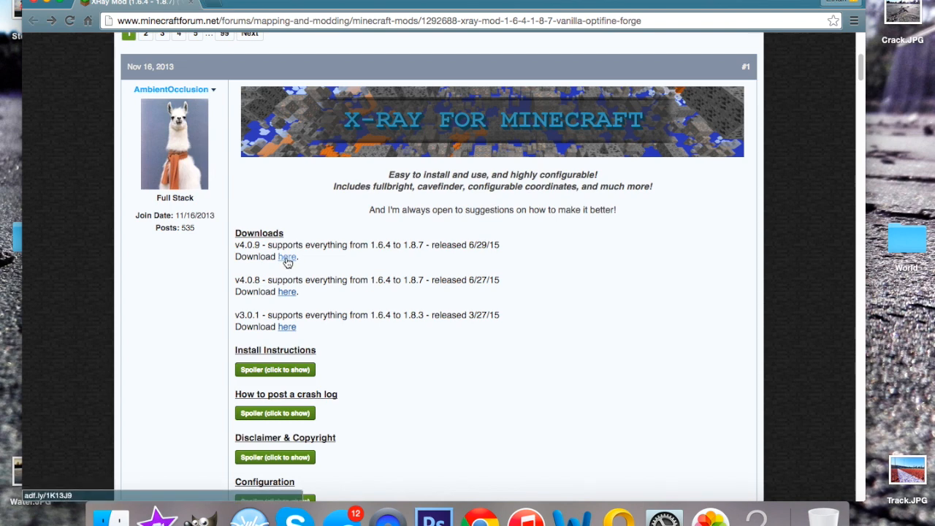
mouse_move(686, 267)
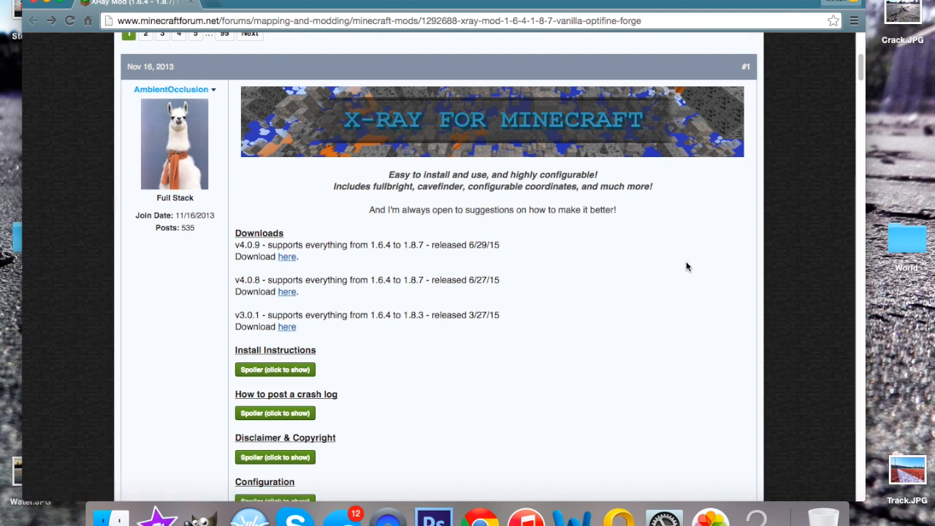
mouse_move(581, 274)
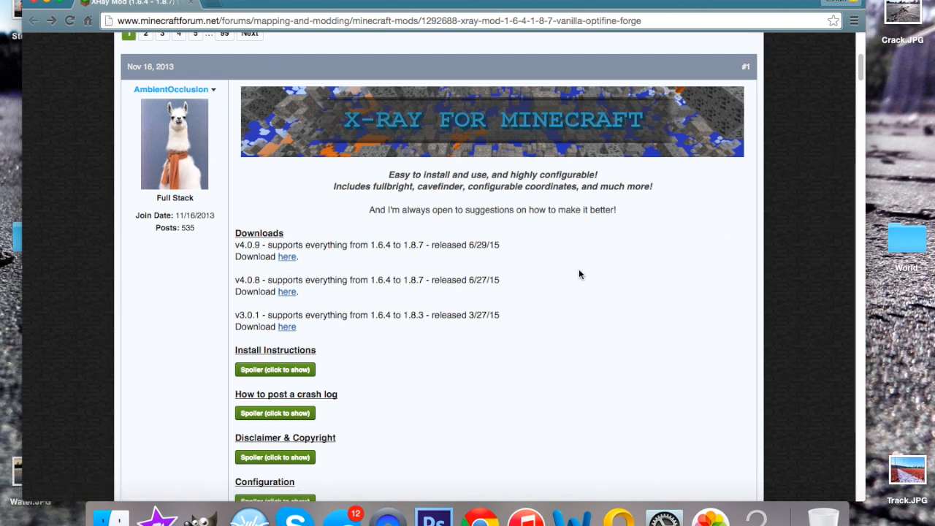
mouse_move(480, 6)
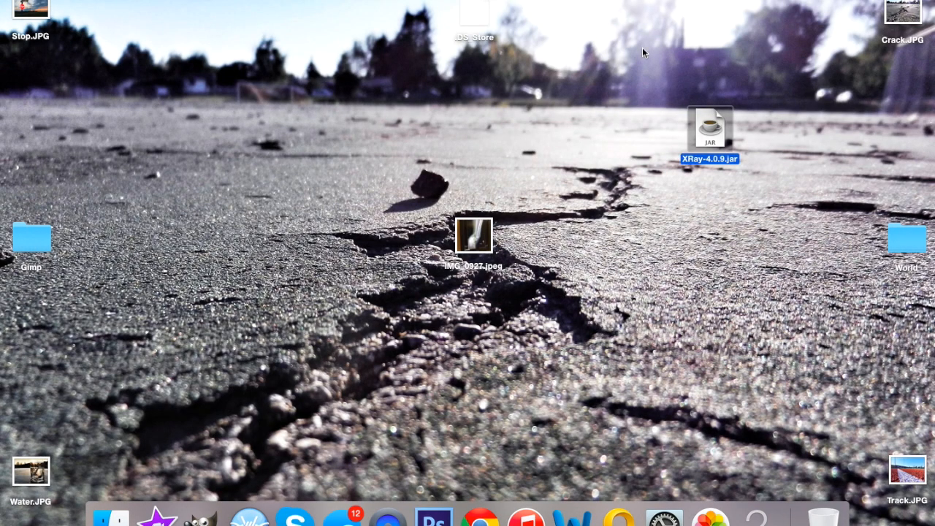
mouse_move(713, 137)
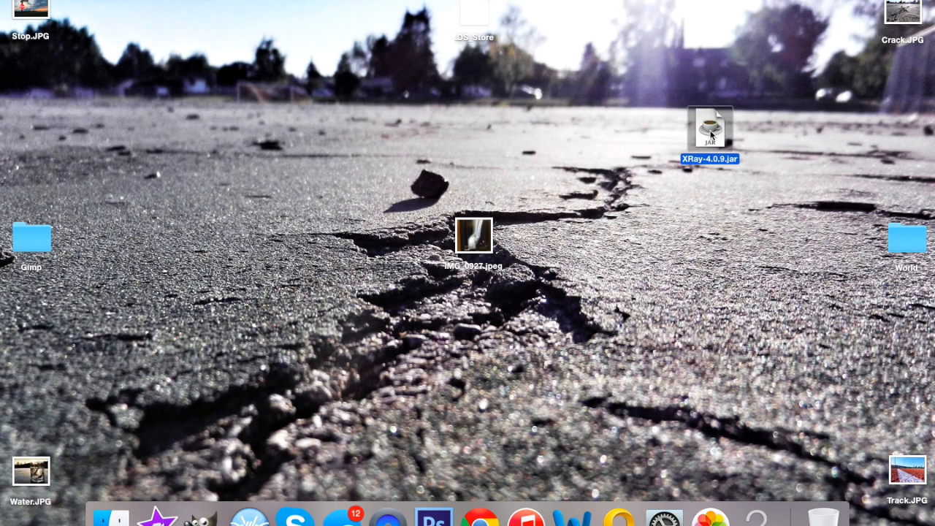
double_click(709, 129)
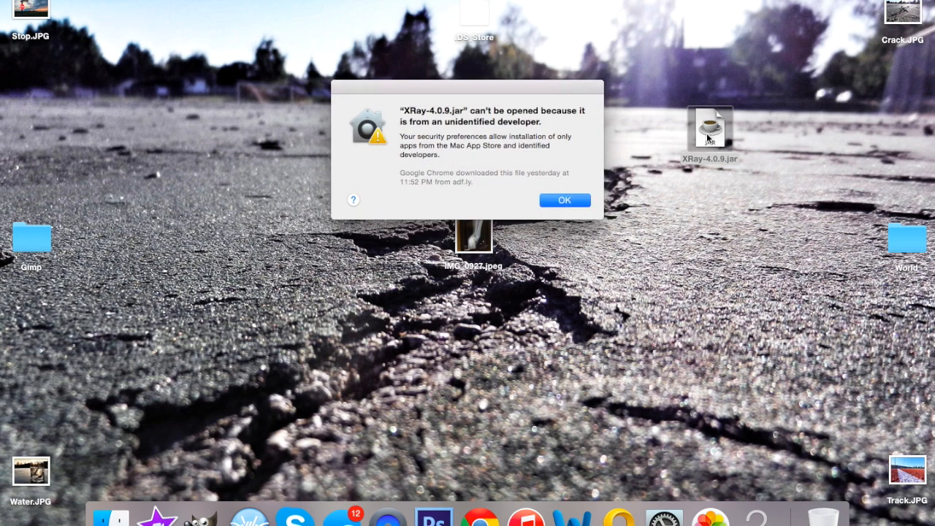
mouse_move(557, 212)
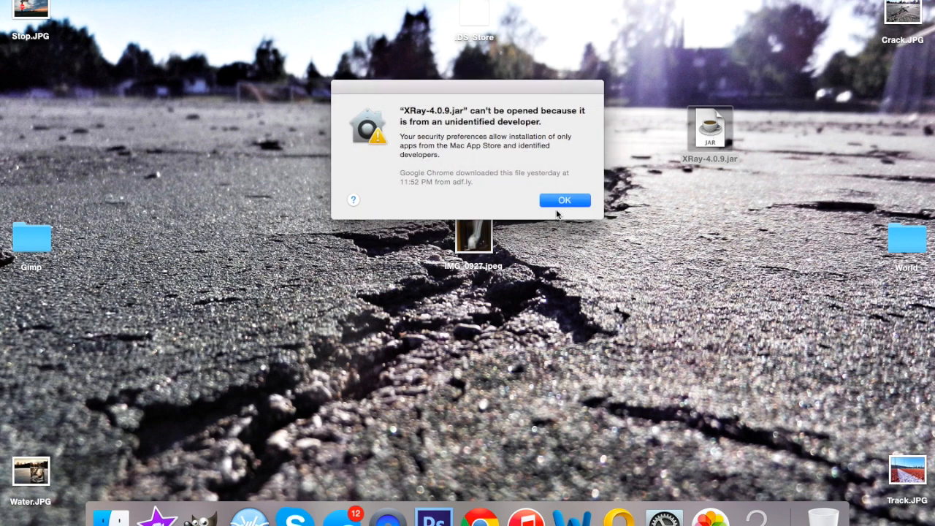
click(564, 200)
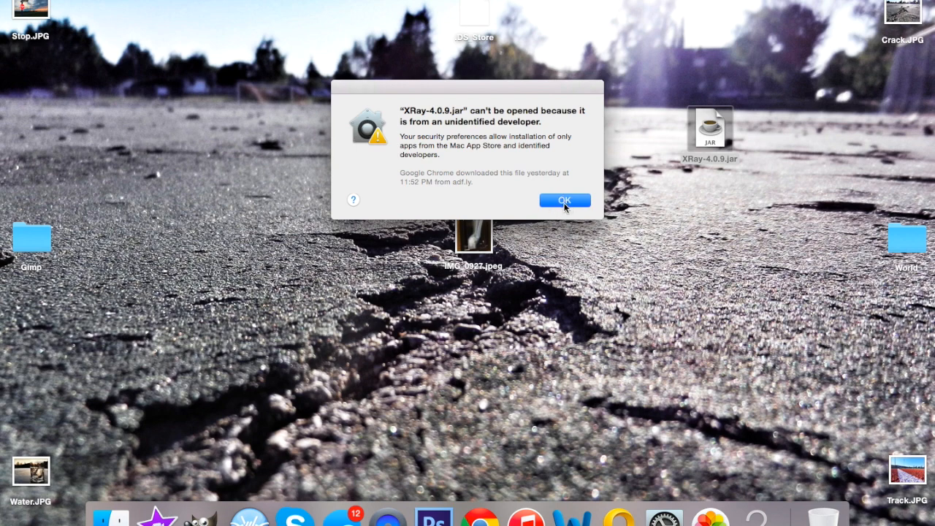
click(564, 200)
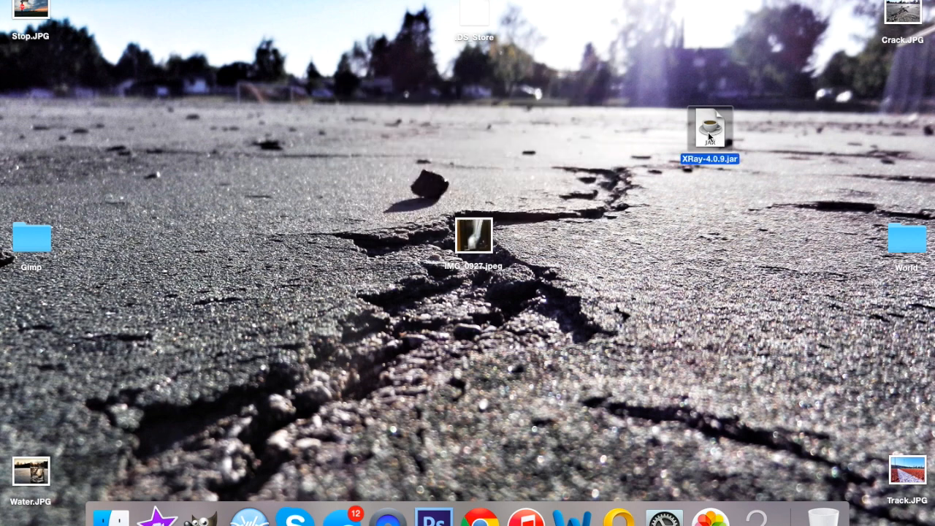
Open XRay-4.0.9.jar from its context menu, confirming the unidentified-developer warning
right_click(709, 127)
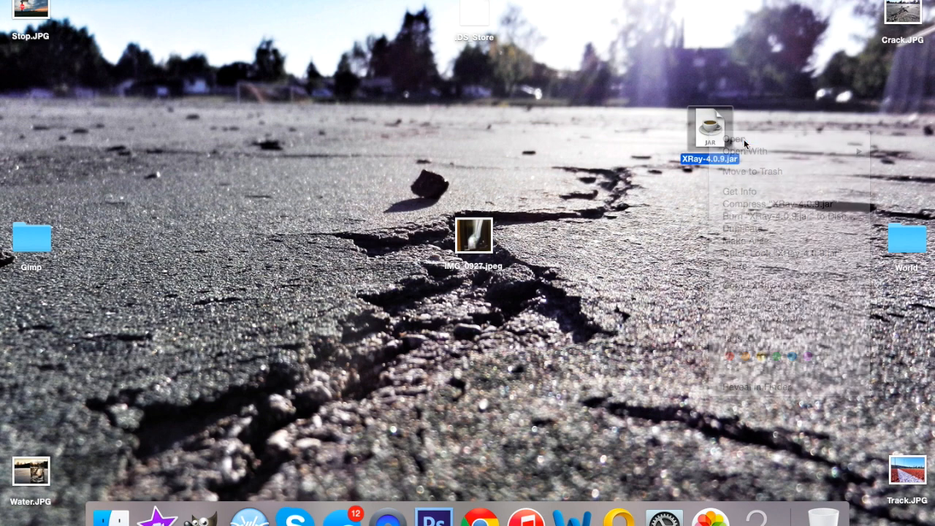
click(737, 141)
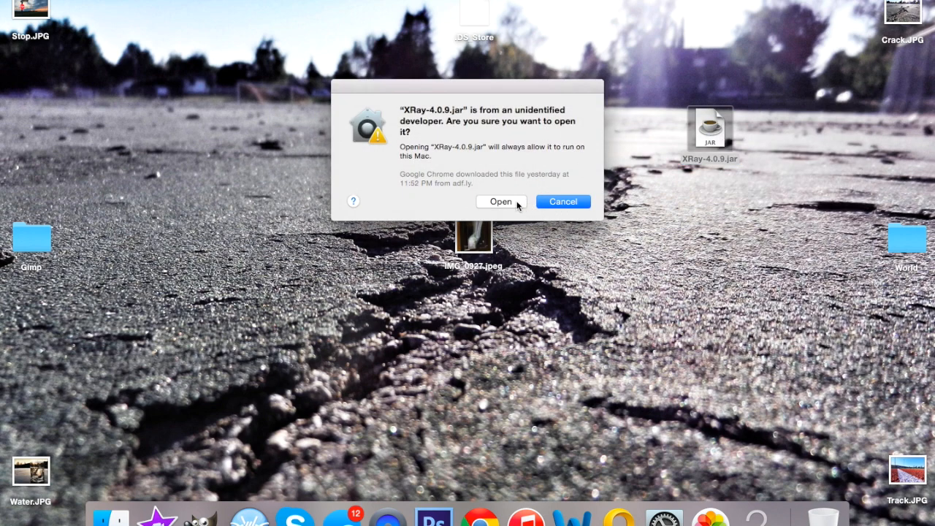
mouse_move(504, 205)
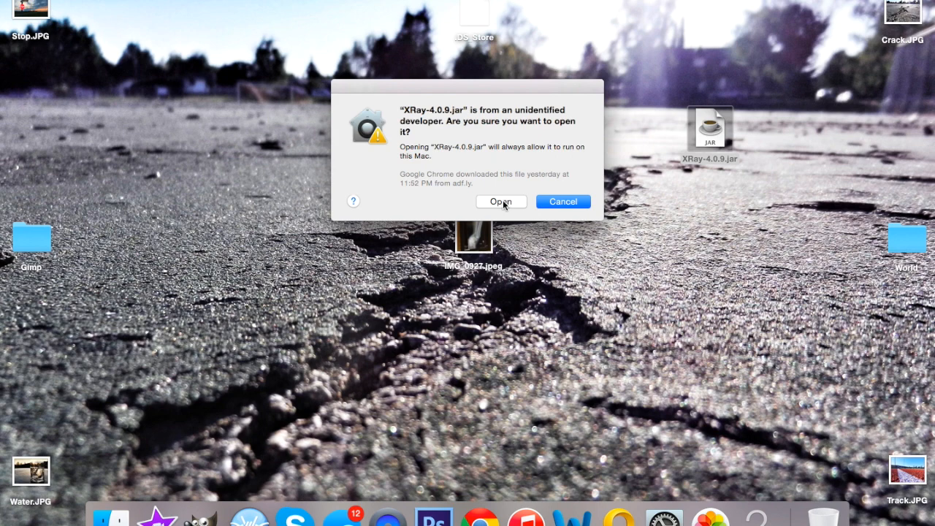
click(501, 201)
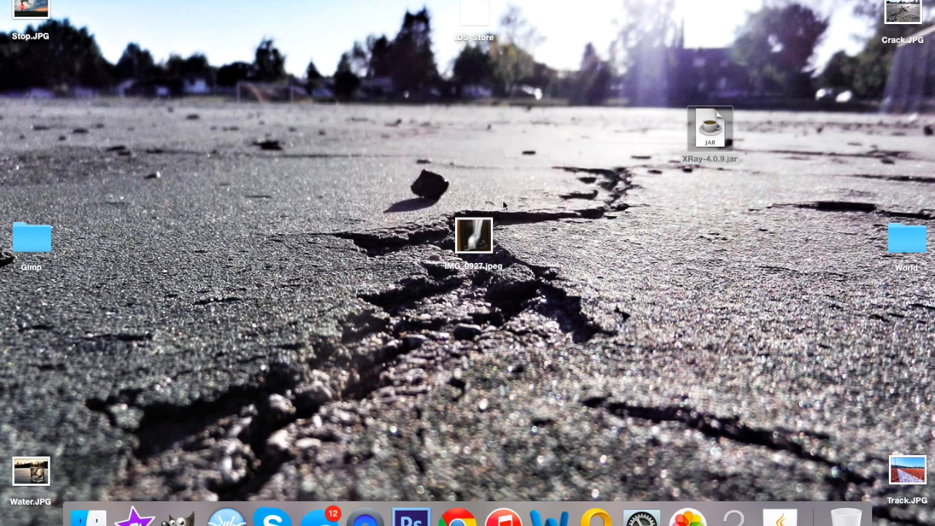
Run the XRay installer, choose the 1.8.7 profile instead of 1.8.7-XRay, and confirm
double_click(709, 128)
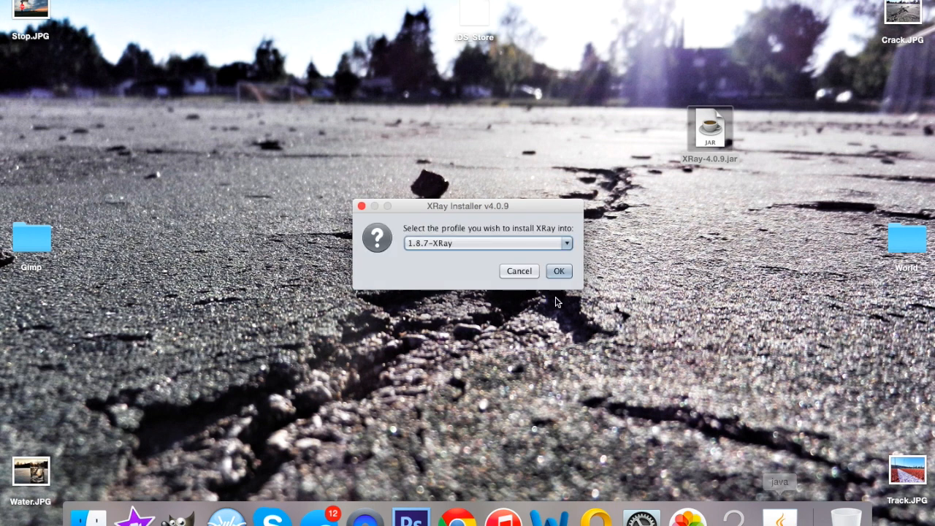
mouse_move(527, 243)
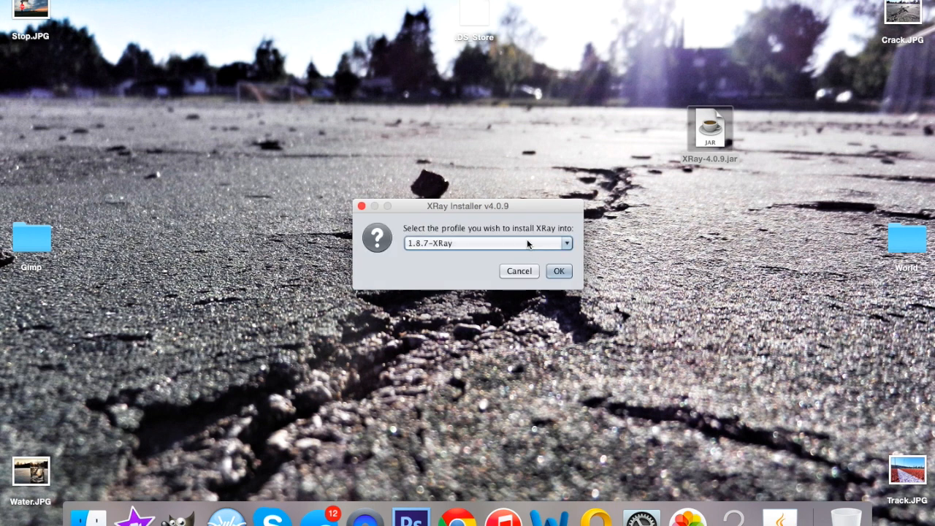
click(488, 242)
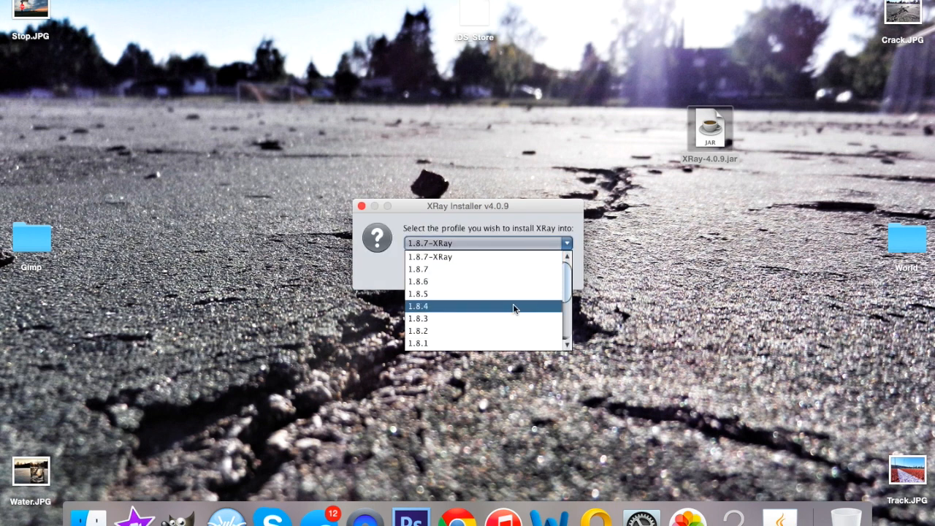
scroll(down, 3)
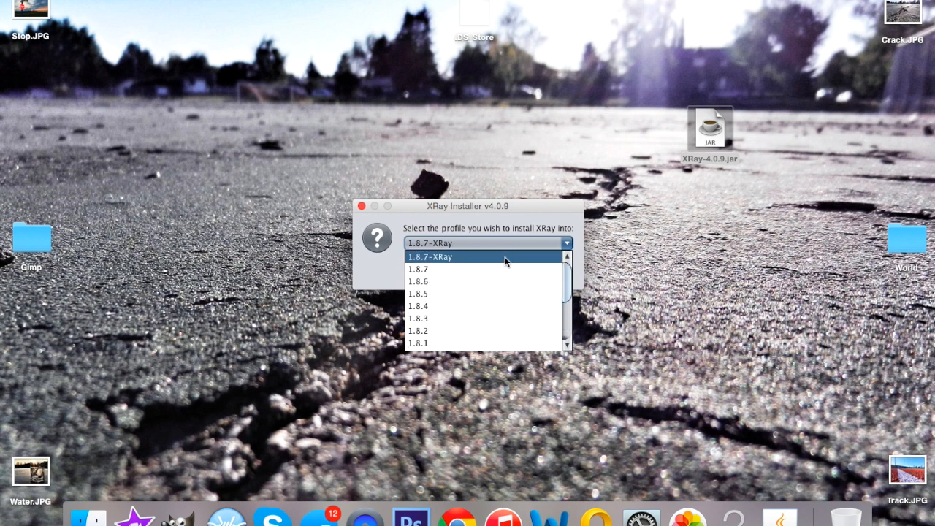
click(445, 257)
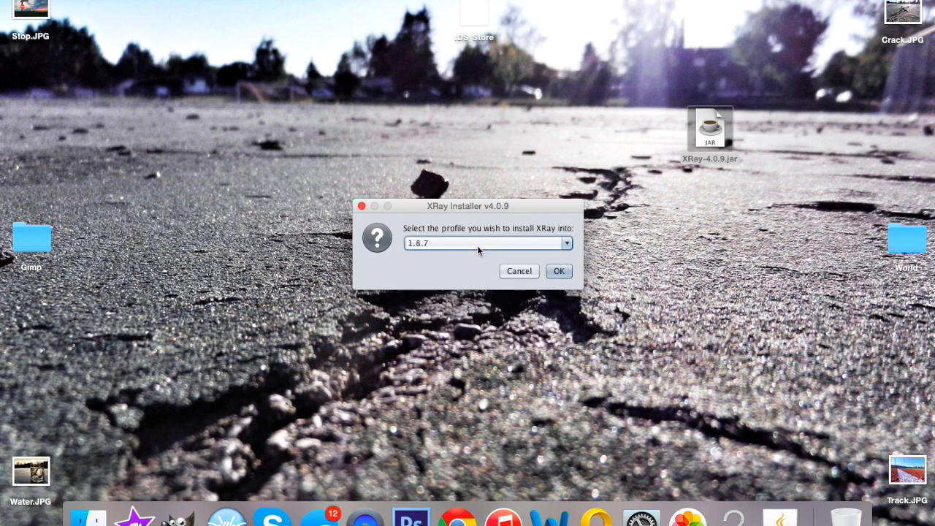
mouse_move(511, 284)
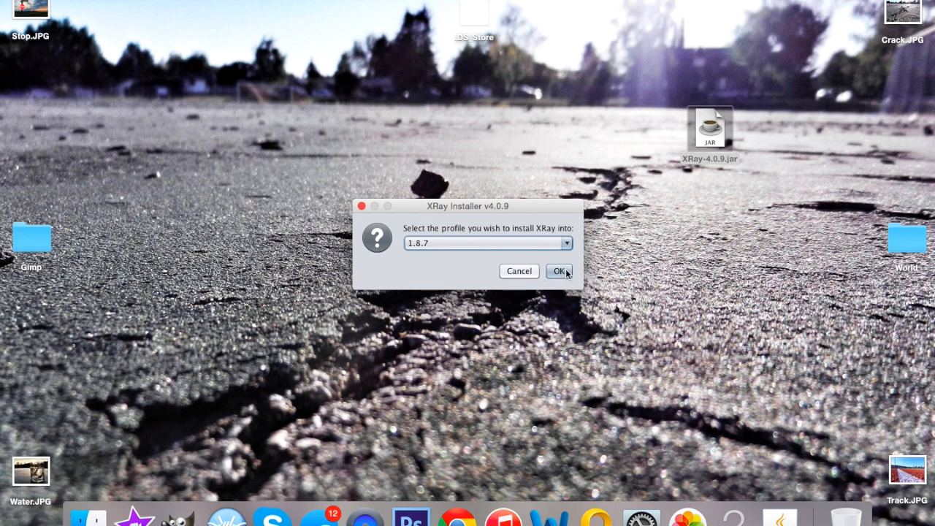
mouse_move(520, 271)
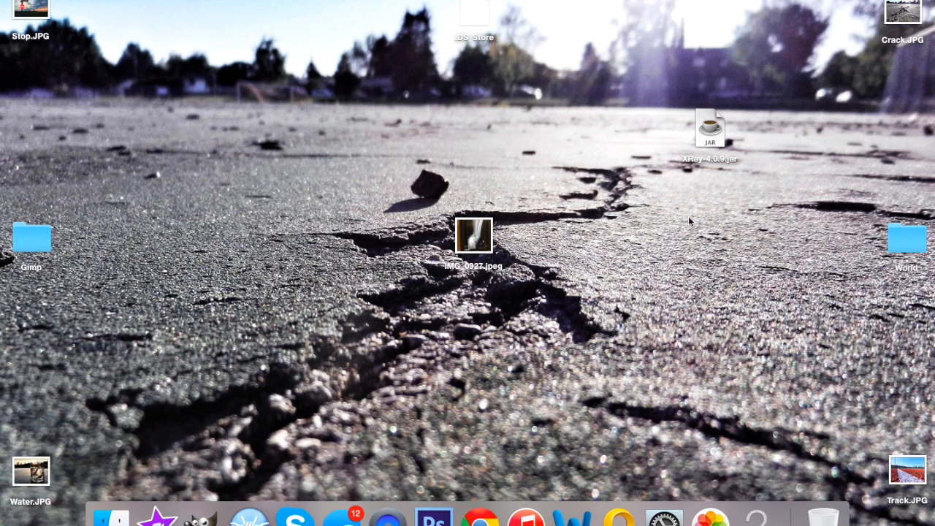
click(141, 517)
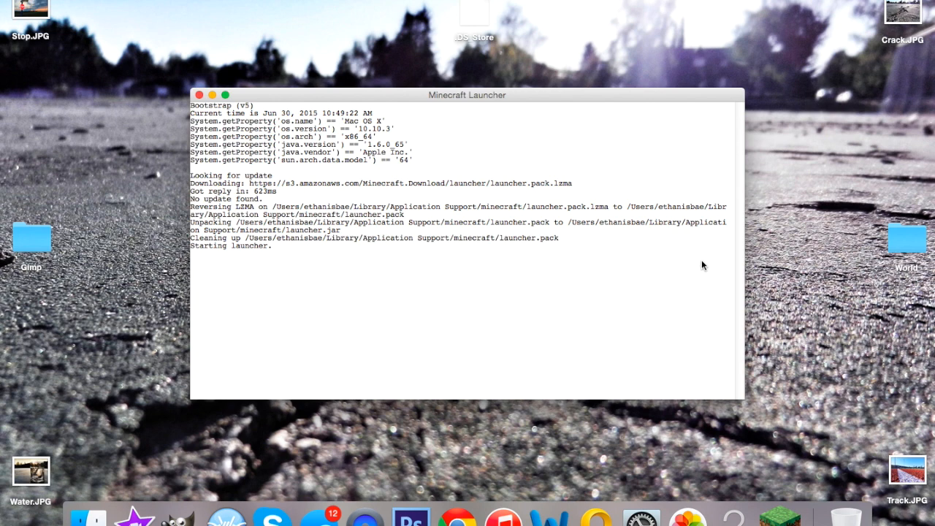
mouse_move(675, 249)
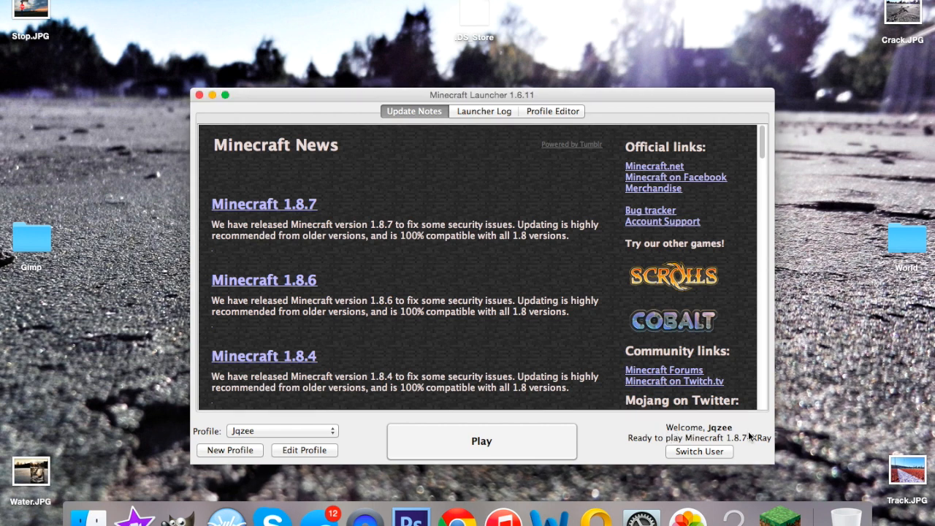
mouse_move(753, 424)
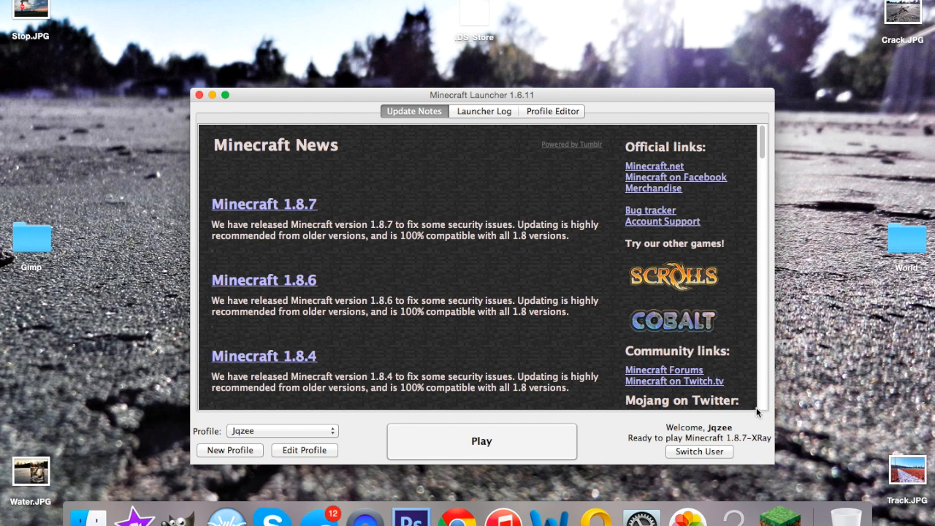
mouse_move(300, 448)
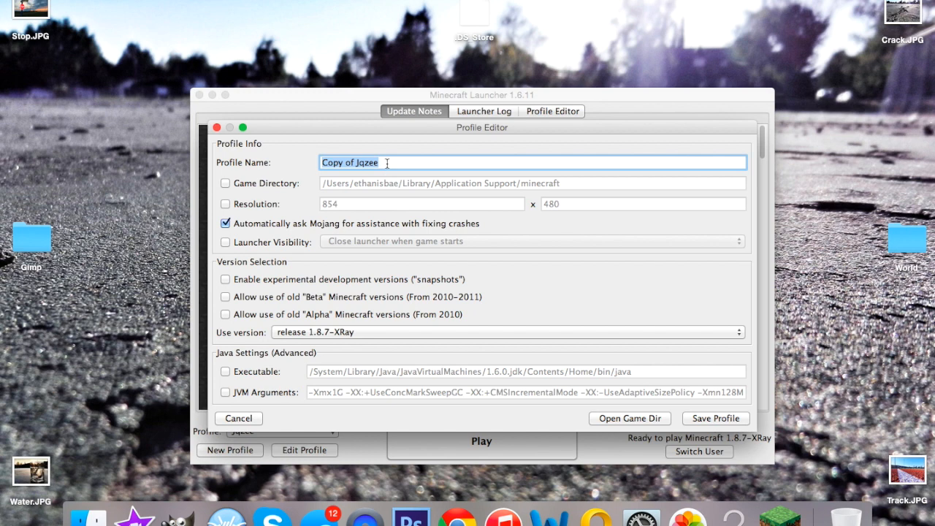
Name the profile, allow old Beta versions, and launch the 1.8.7-XRay version
text(i;jhfip8iwfv;oqahign)
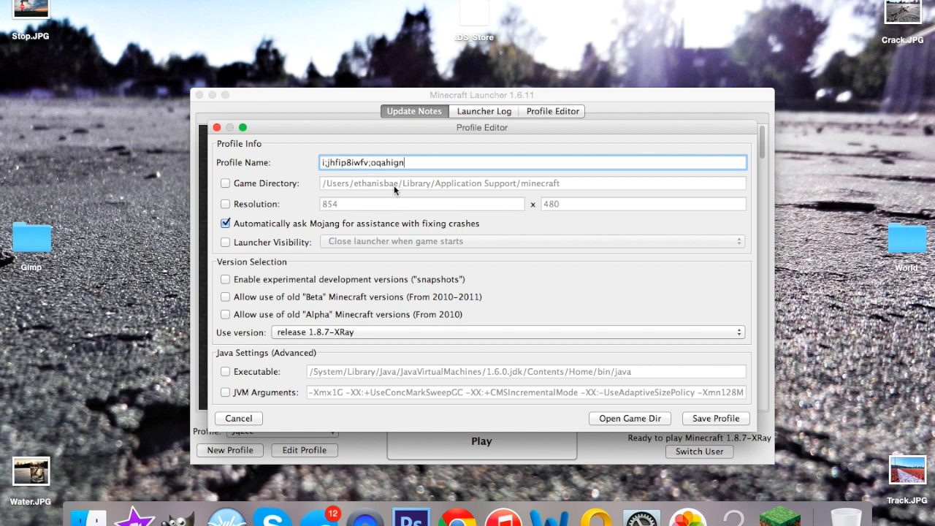
click(504, 332)
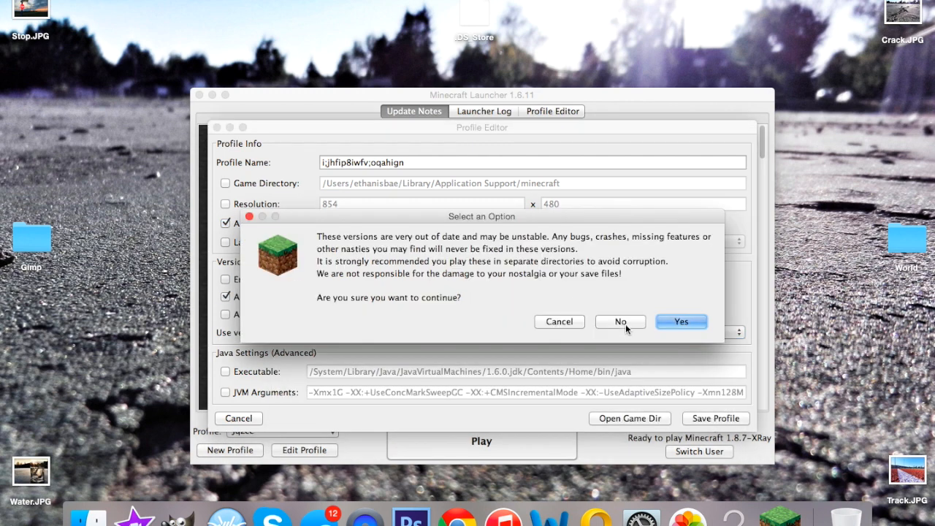
mouse_move(608, 335)
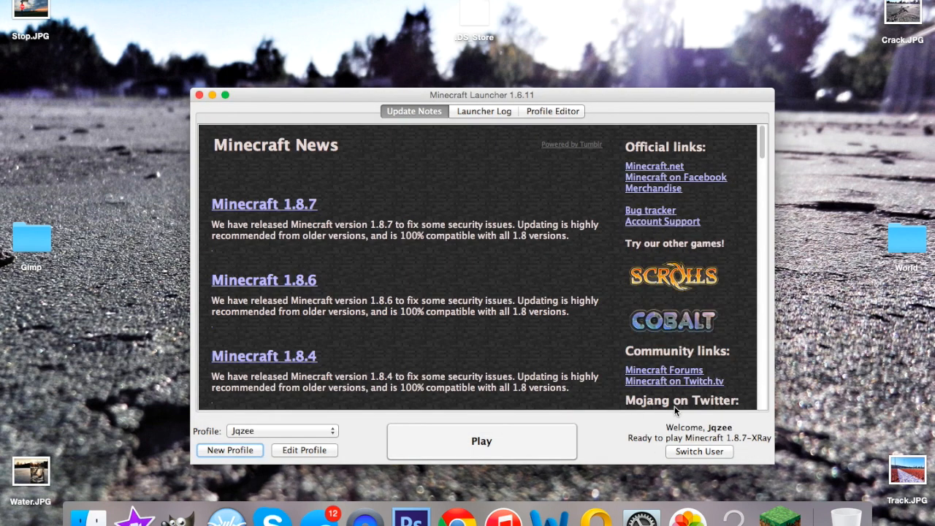
click(481, 440)
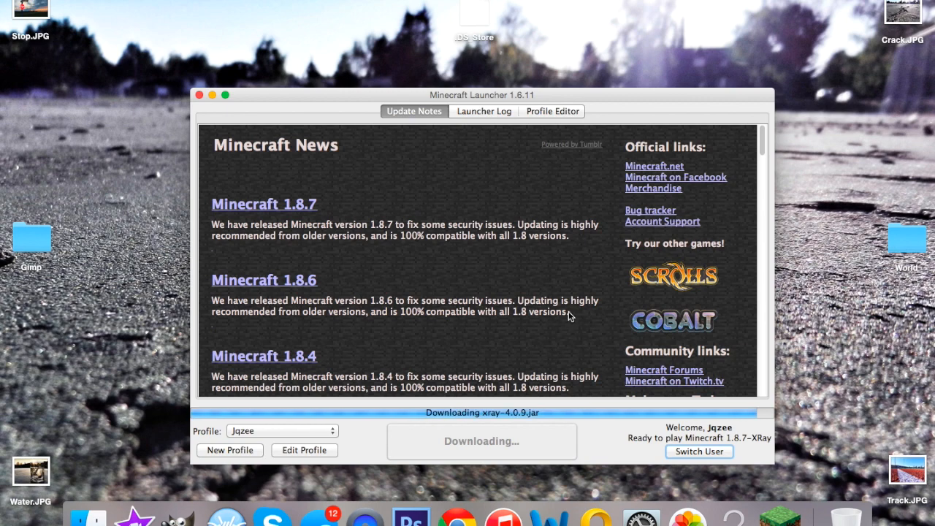
Join the Mineplex server from the Multiplayer server list
click(197, 95)
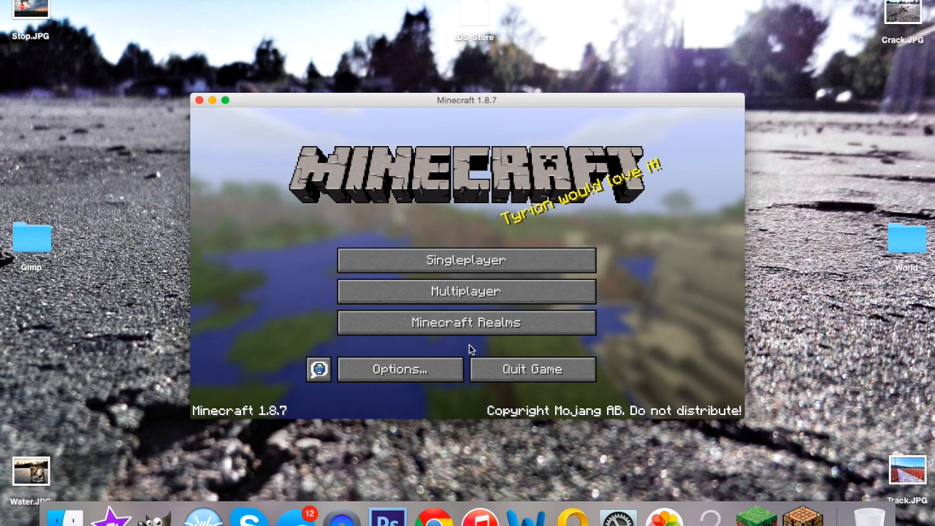
click(466, 291)
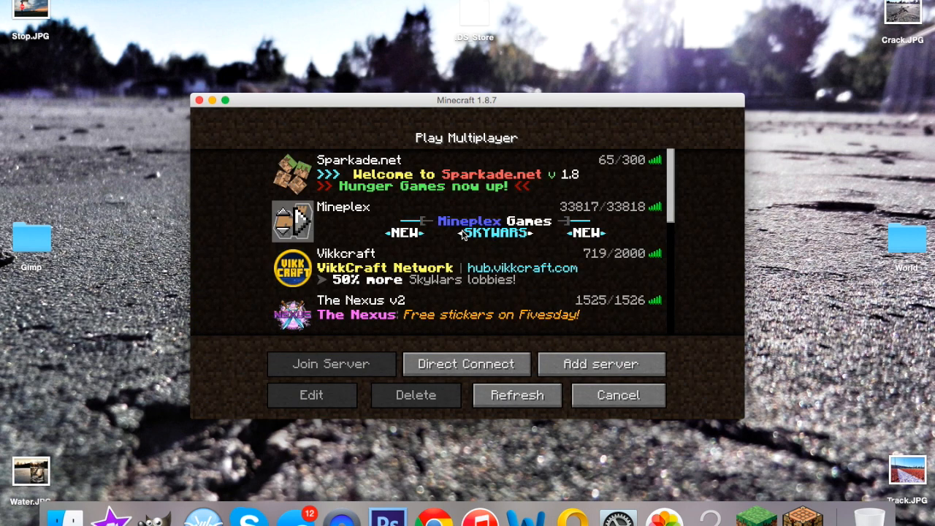
click(332, 364)
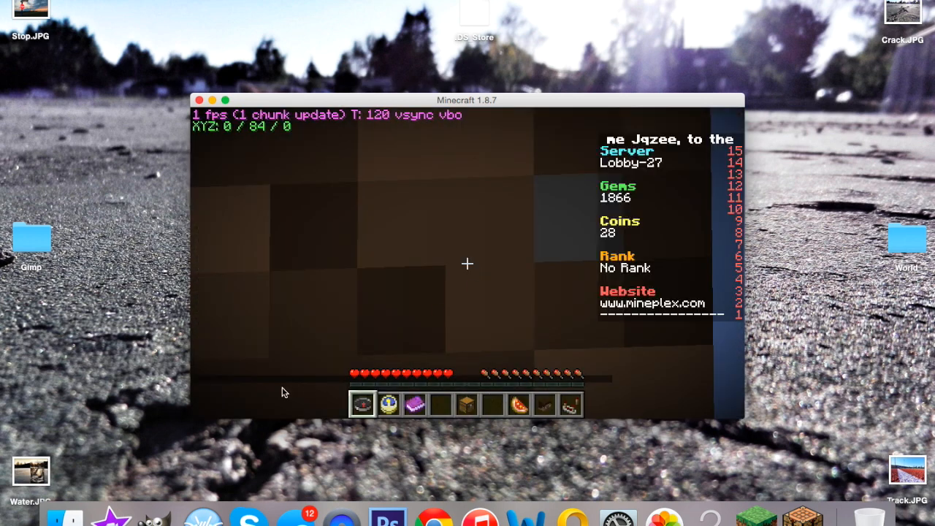
key(Escape)
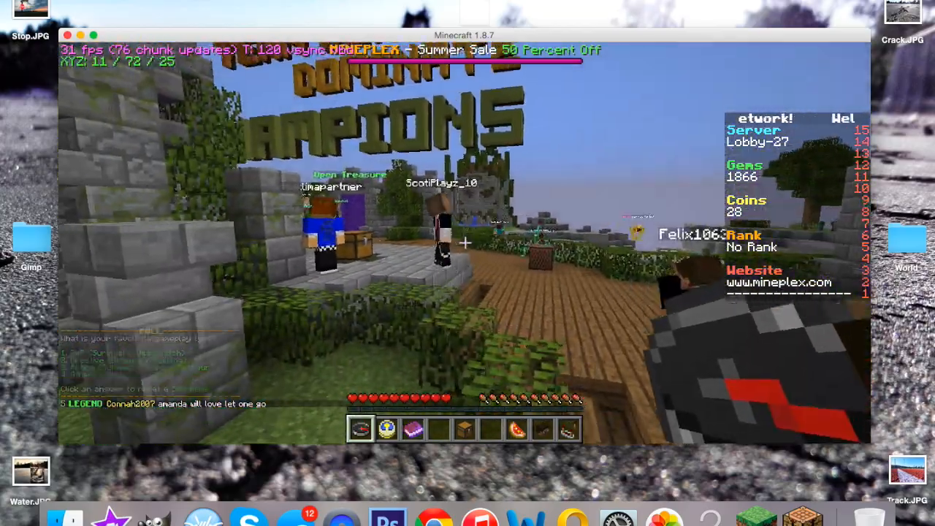
Review the XRay keybinds in Controls: Cave Finder C, Coords J, Fullbright L, XRay X
key(Escape)
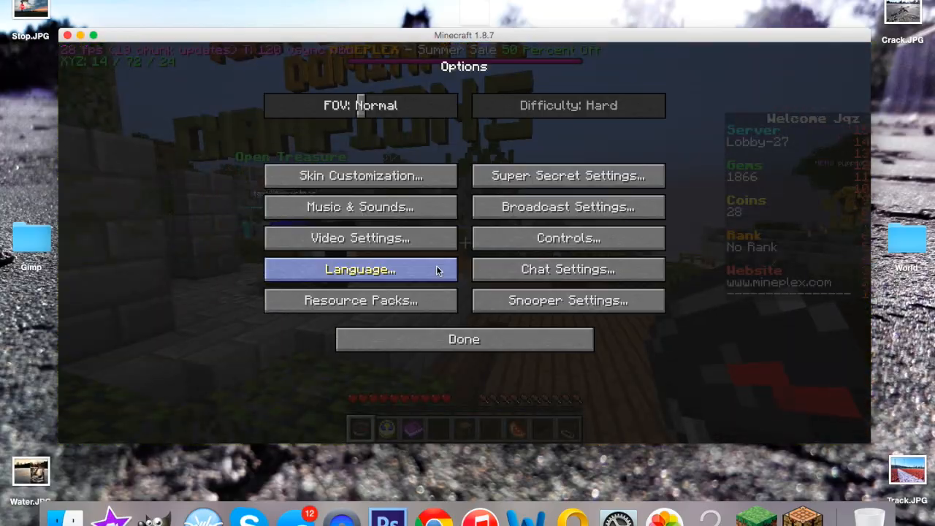
click(567, 238)
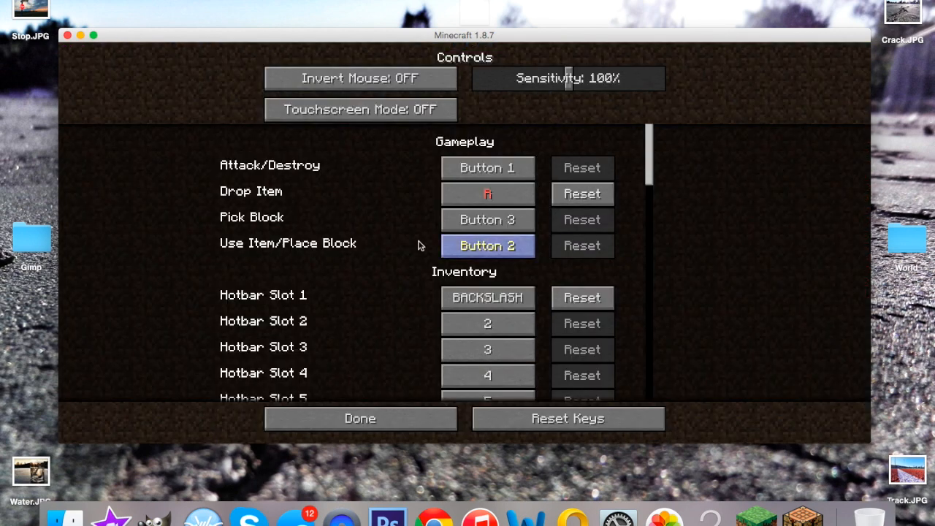
scroll(down, 3)
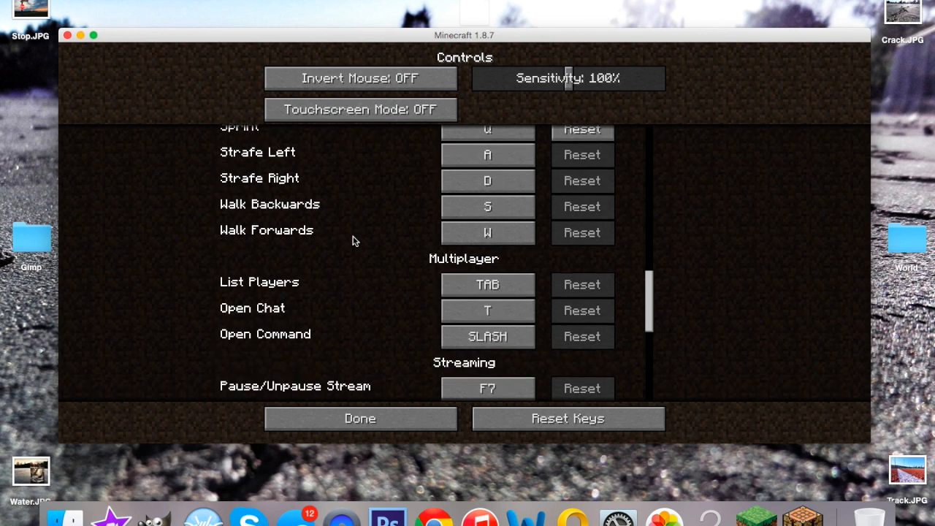
scroll(down, 3)
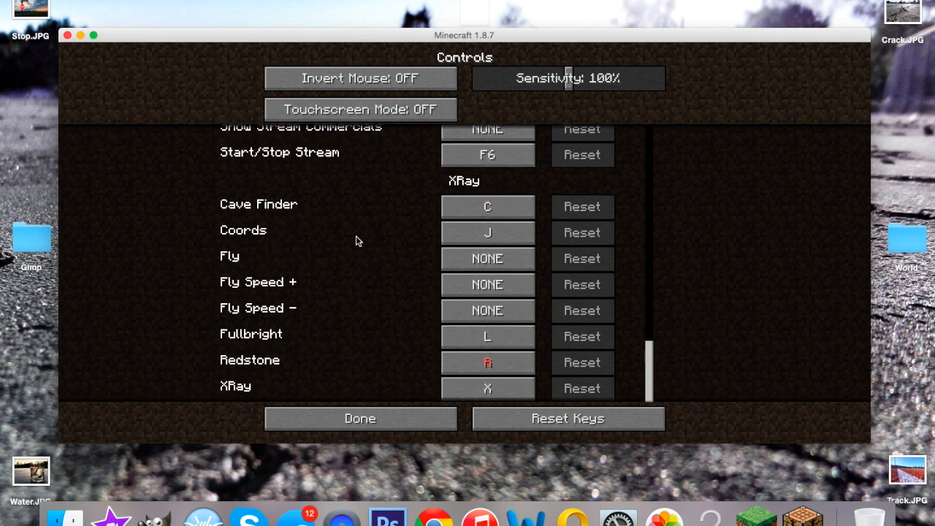
click(487, 206)
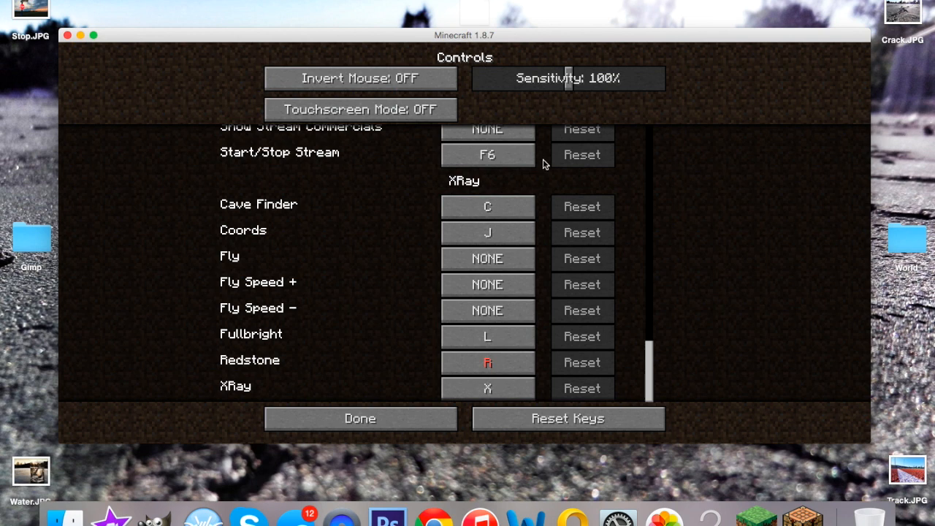
mouse_move(560, 219)
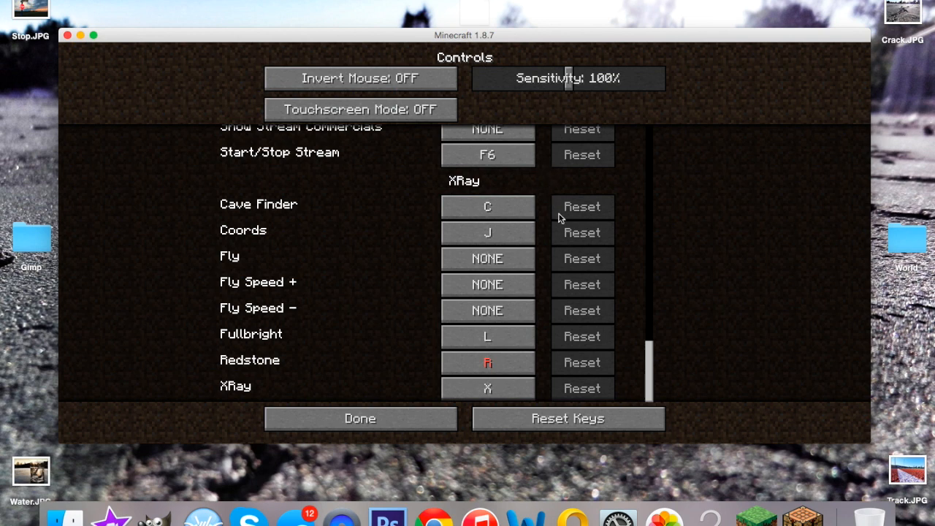
mouse_move(564, 231)
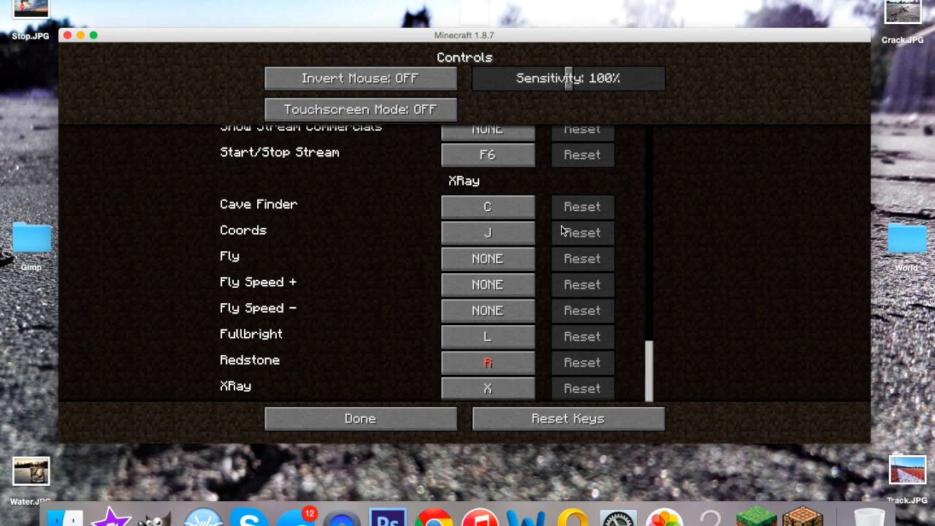
click(487, 206)
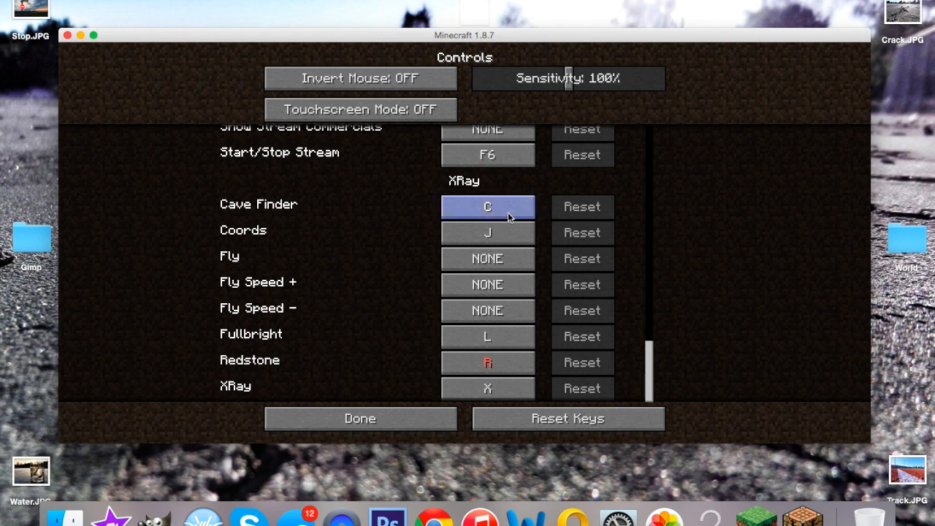
click(488, 232)
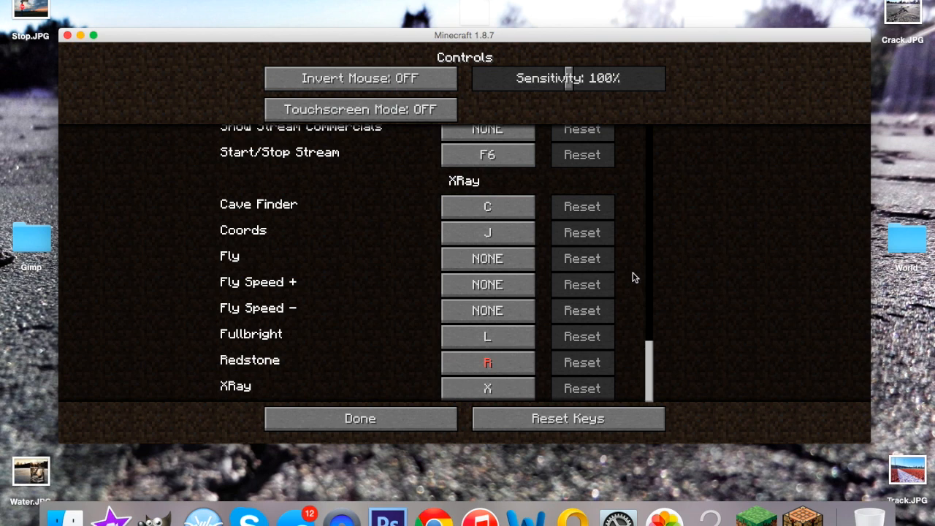
click(487, 337)
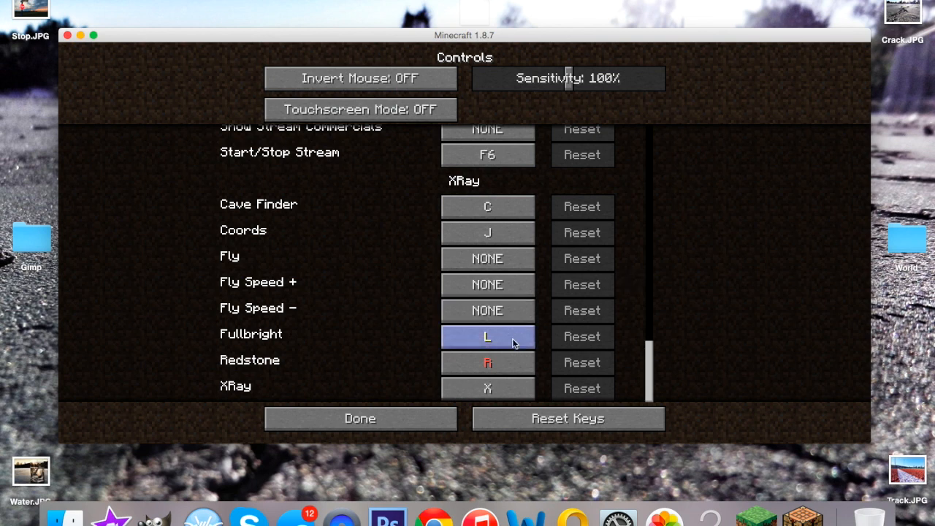
mouse_move(487, 363)
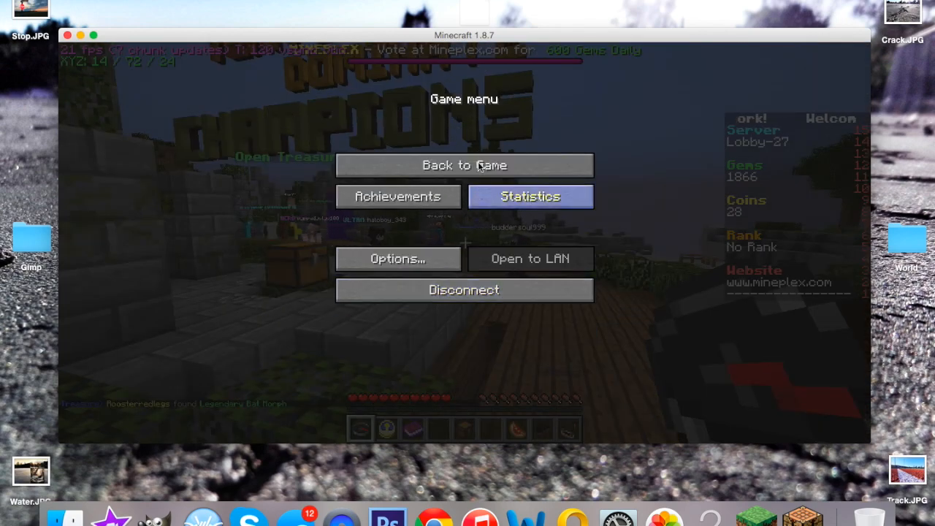
Disconnect from the Mineplex server via the game menu
click(464, 164)
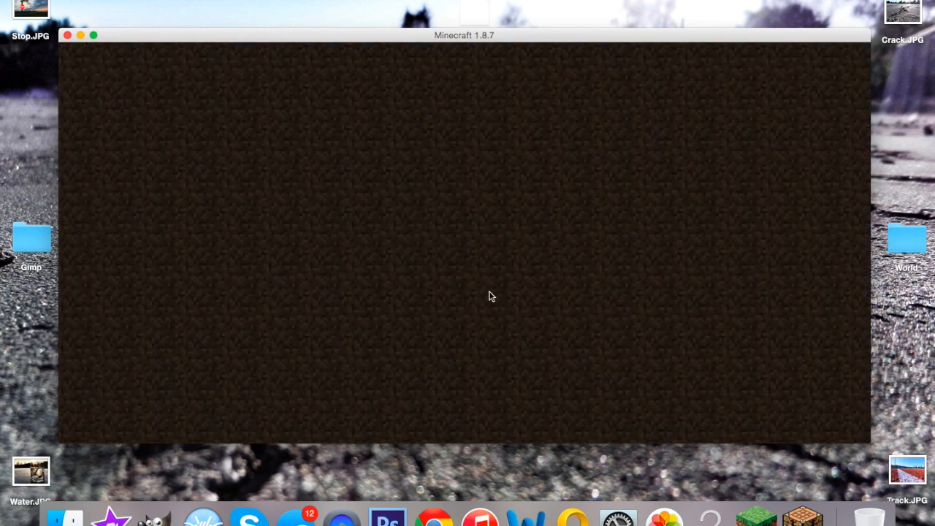
mouse_move(488, 303)
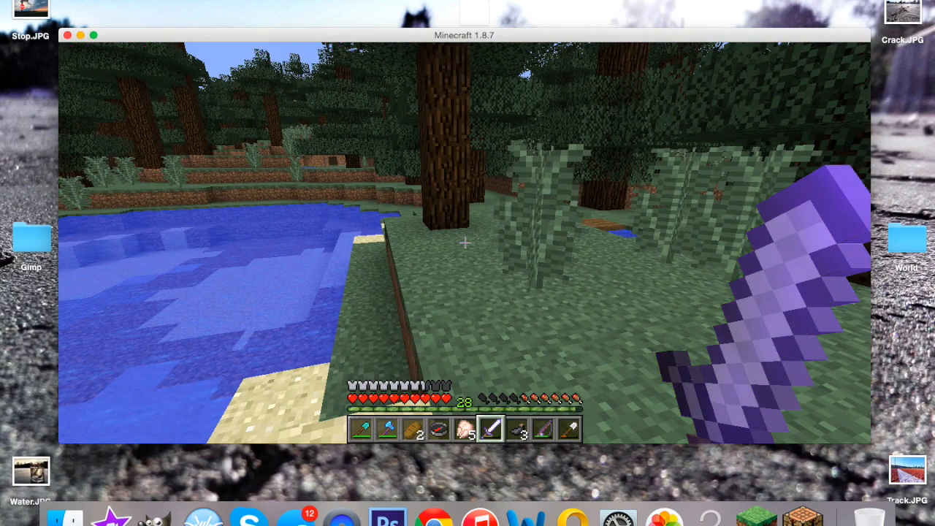
key(f3)
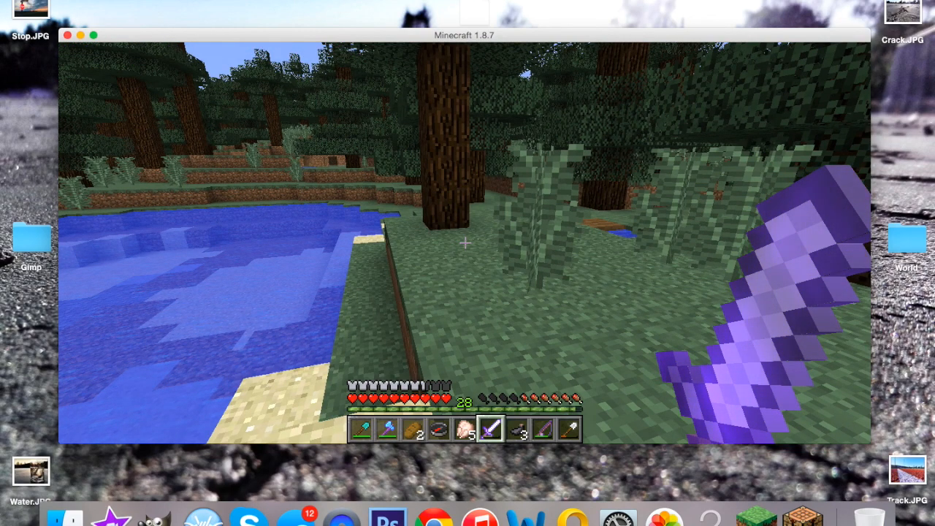
key(F3)
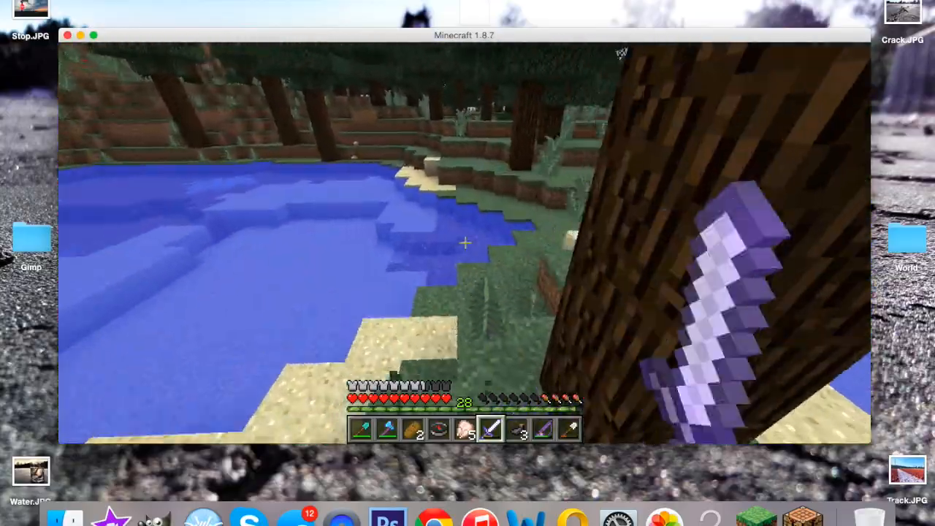
mouse_move(467, 241)
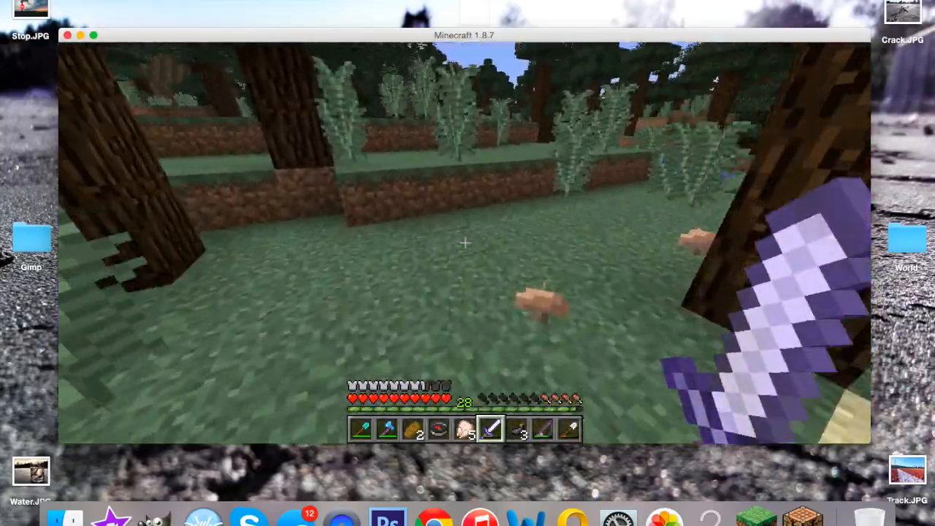